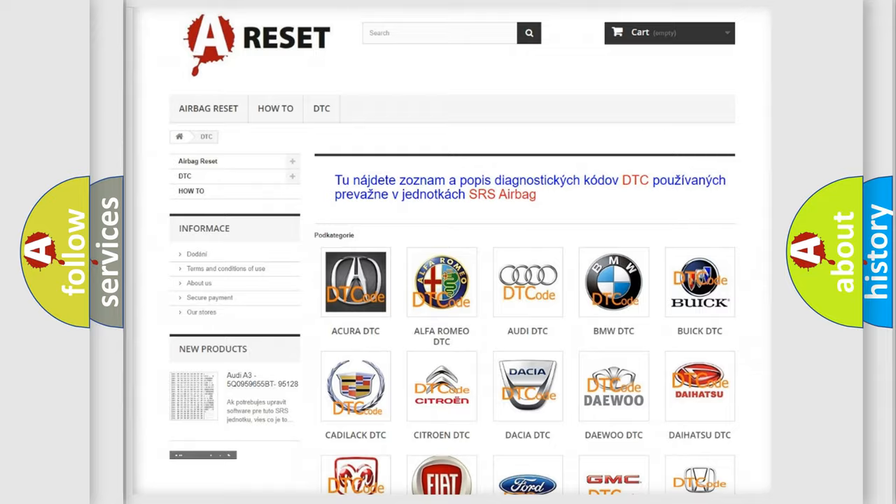
Open the LINCOLN tile from the DTC brand list and scroll its trouble codes (B0001:11, B1381).
scroll("down", 3)
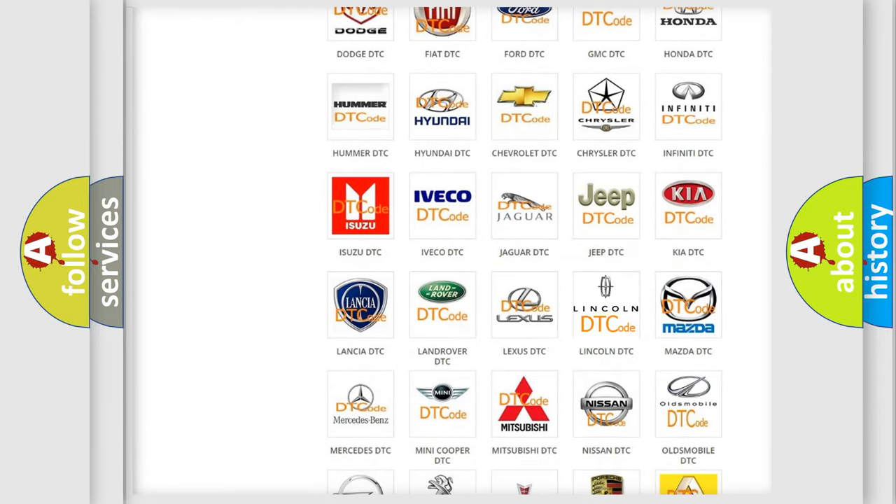
left_click(605, 305)
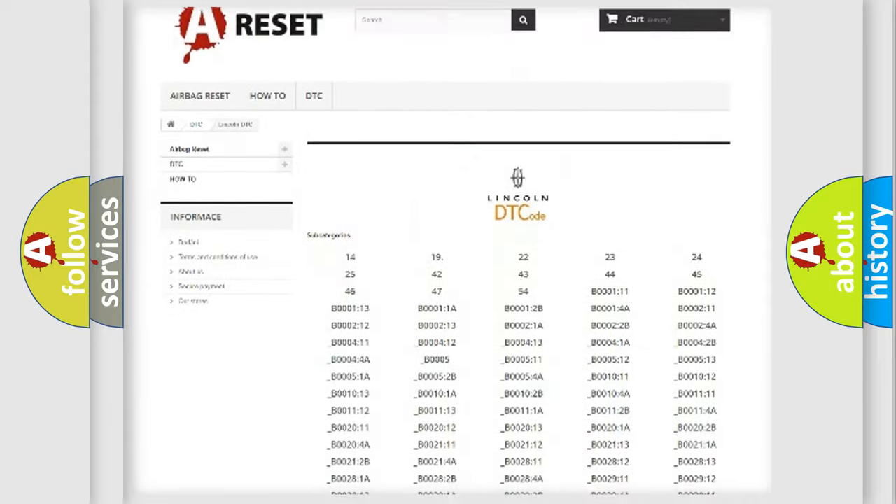
scroll("down", 3)
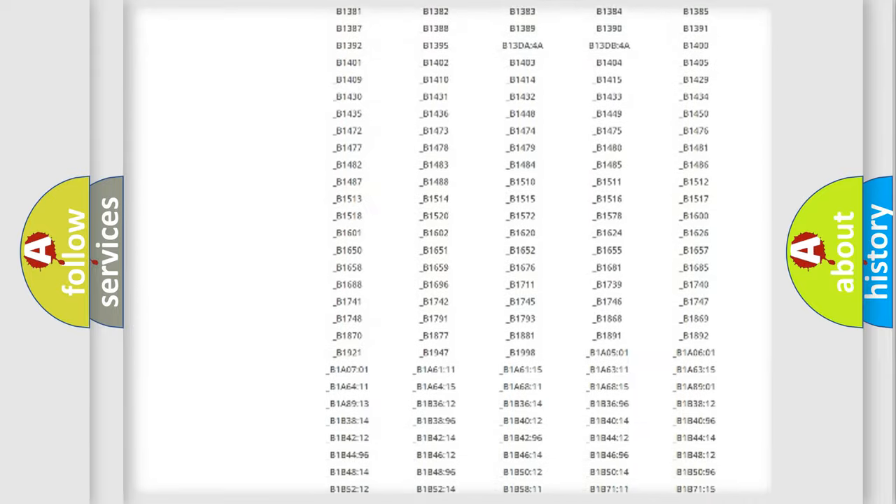